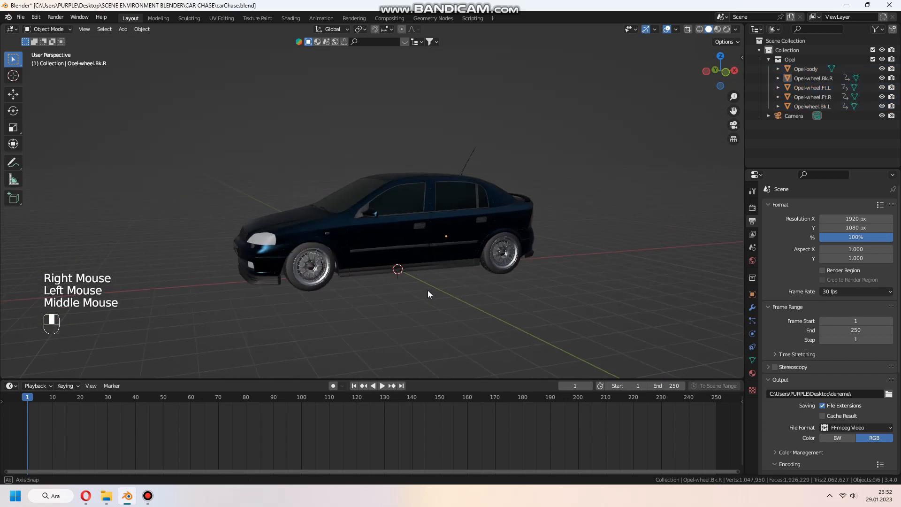
Add a cube-shaped empty to the scene above the Opel car
key("shift+a")
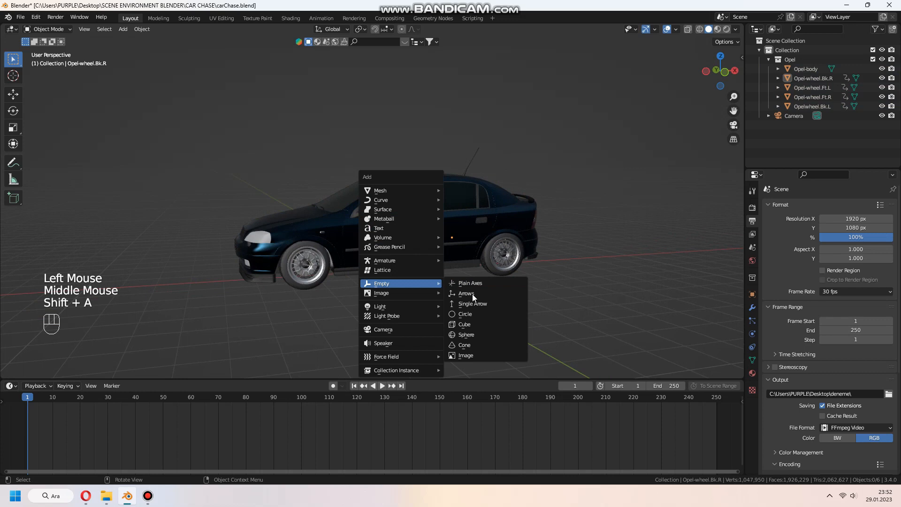
left_click(469, 282)
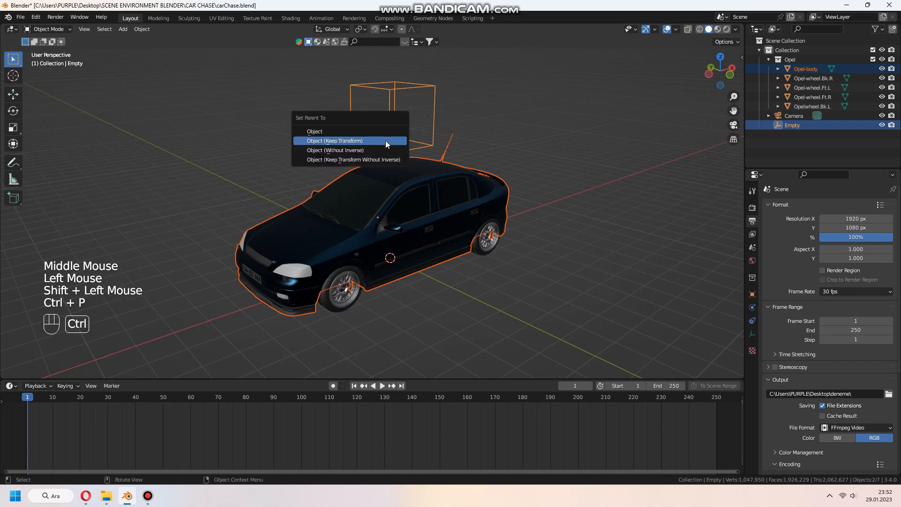
Parent the Opel body to the cube empty using Object (Keep Transform)
left_click(334, 141)
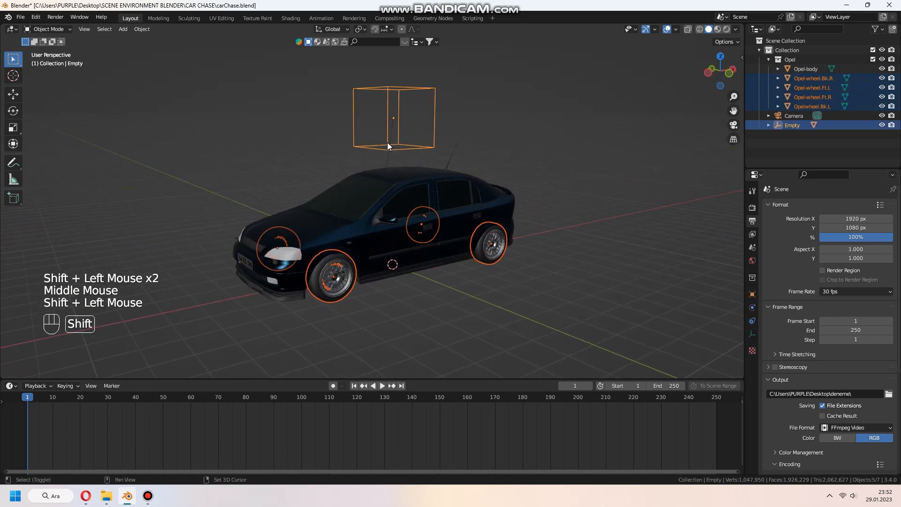
Parent the four selected wheels to the cube empty with Ctrl+P
key("ctrl+p")
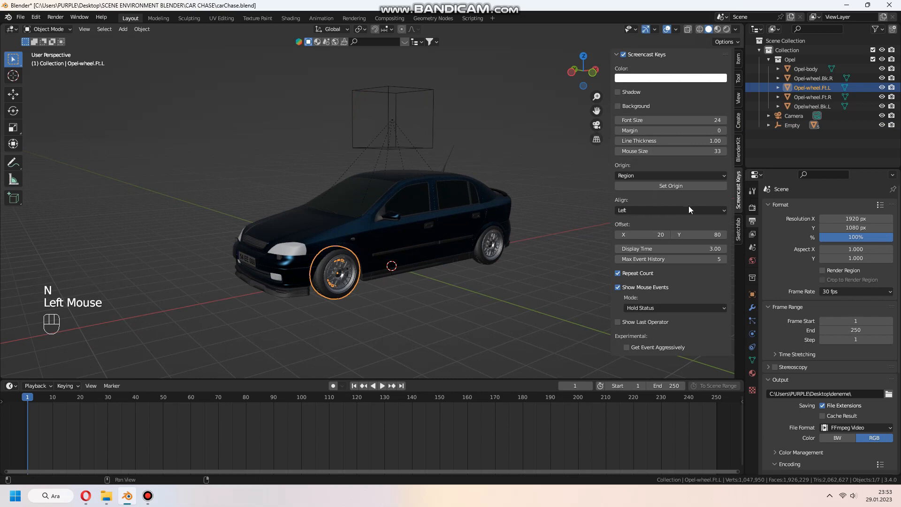
Show the front-left wheel's transform values and open its Rotation Y options
left_click(738, 60)
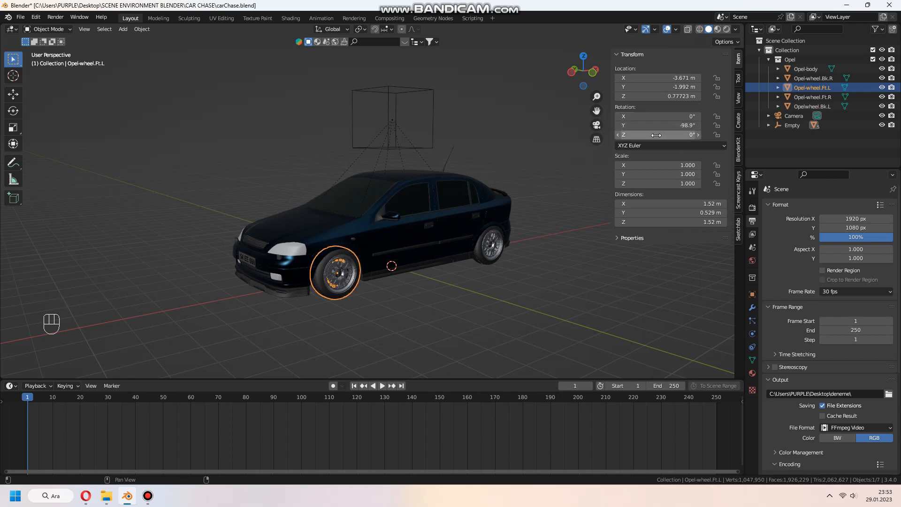
right_click(655, 125)
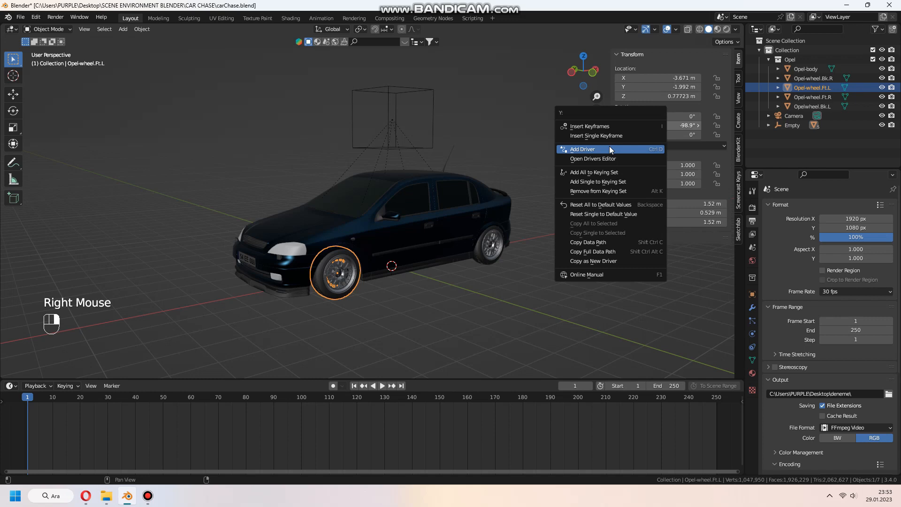
Add a driver to the wheel's Y rotation reading the Empty's X location
left_click(582, 149)
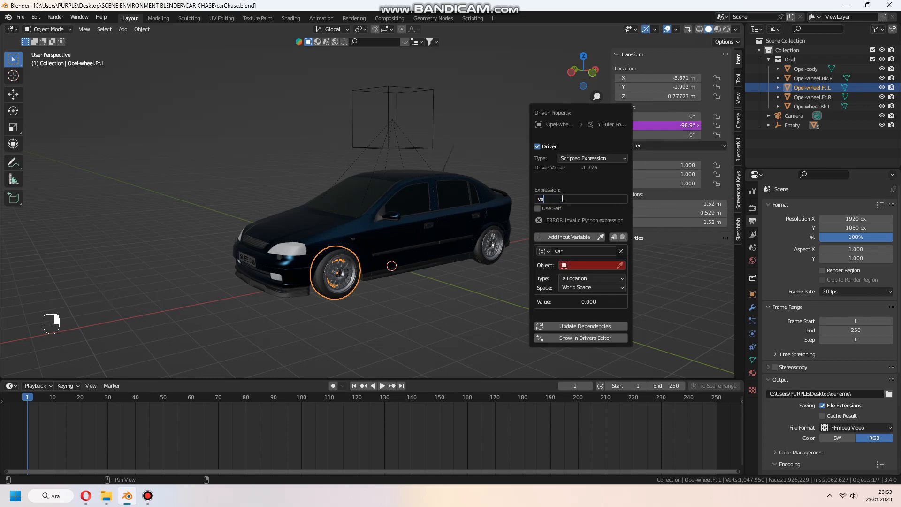
left_click(590, 265)
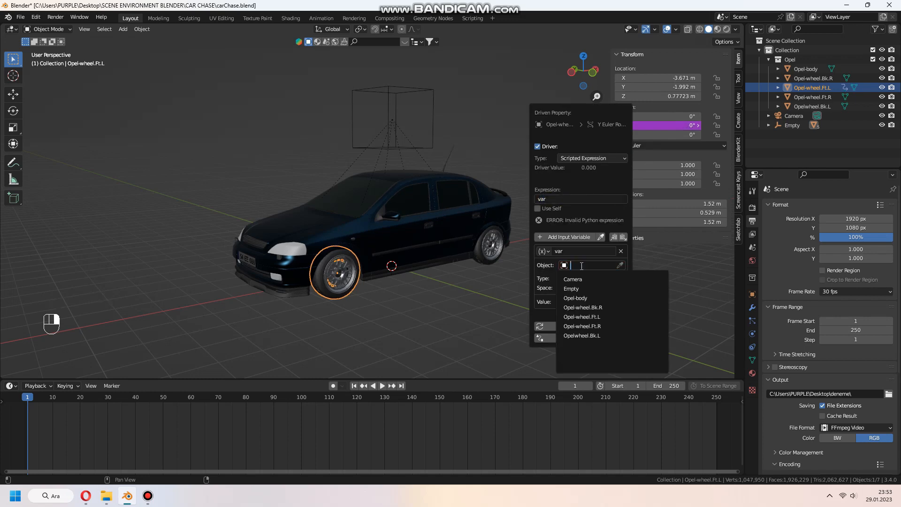
left_click(391, 115)
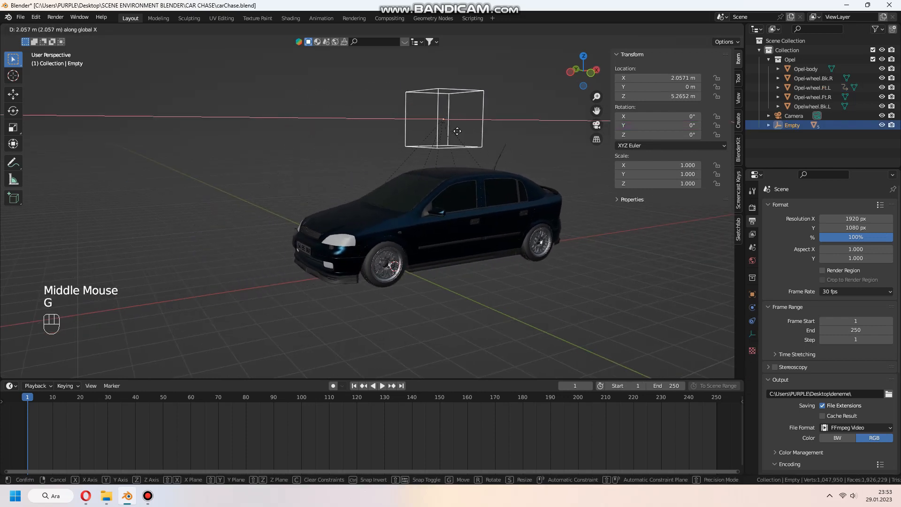
Drag the cube empty along X so the car moves and the wheels turn
left_click_drag(457, 130, 409, 129)
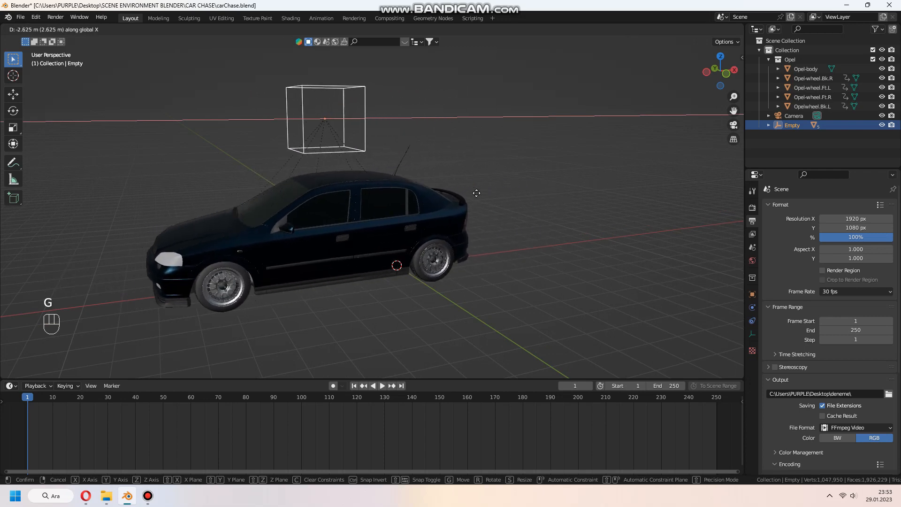
mouse_move(552, 180)
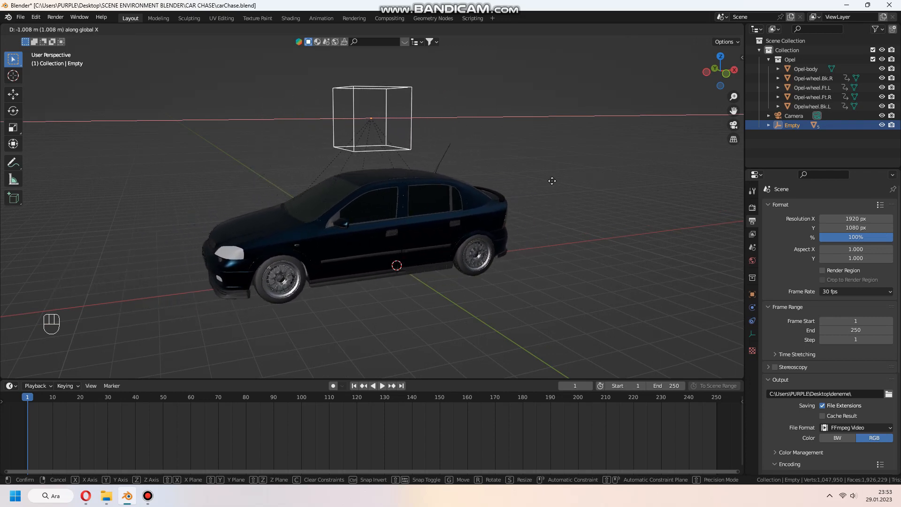